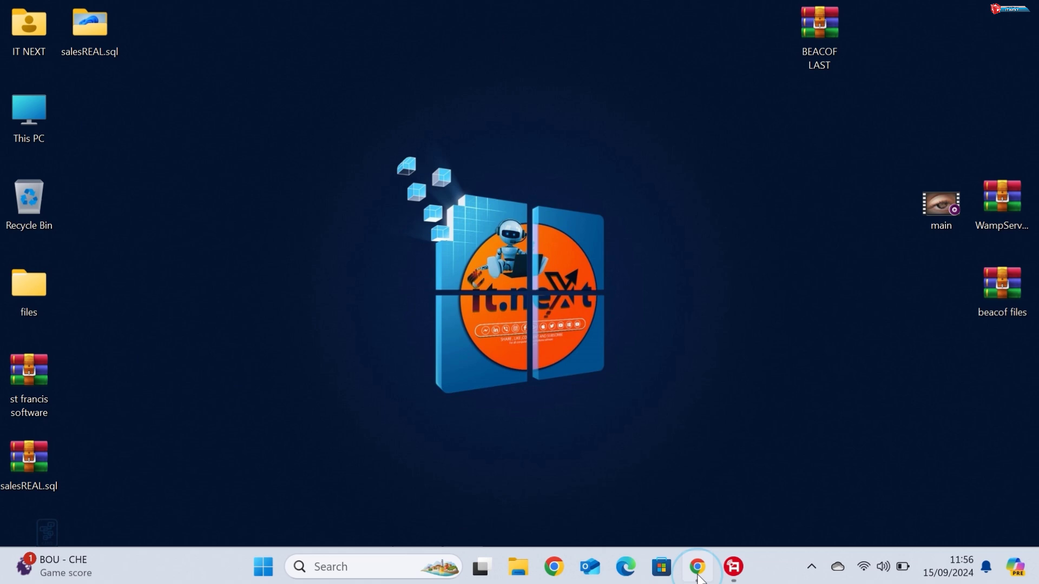
# Search Google in Chrome for 'download windows 10 iso' via the address-bar suggestion.
pyautogui.click(697, 567)
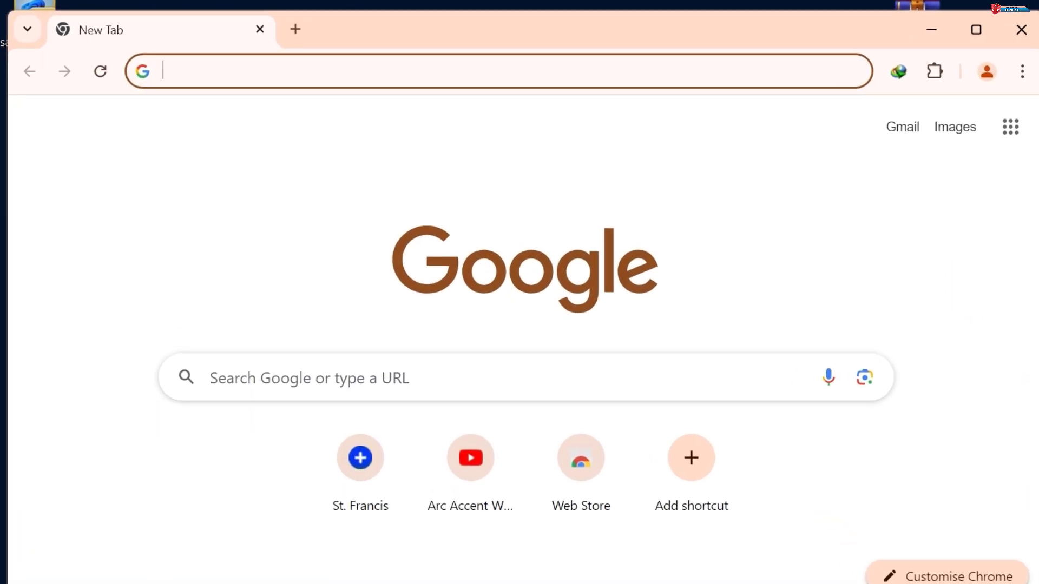
pyautogui.write('DOWNLOAD W')
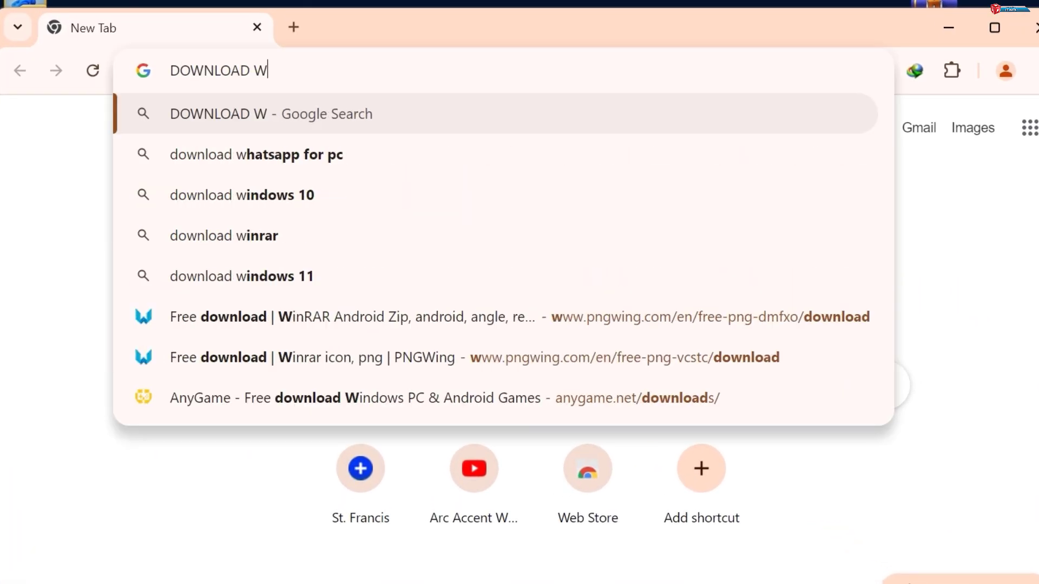
pyautogui.write('INDOWS 10')
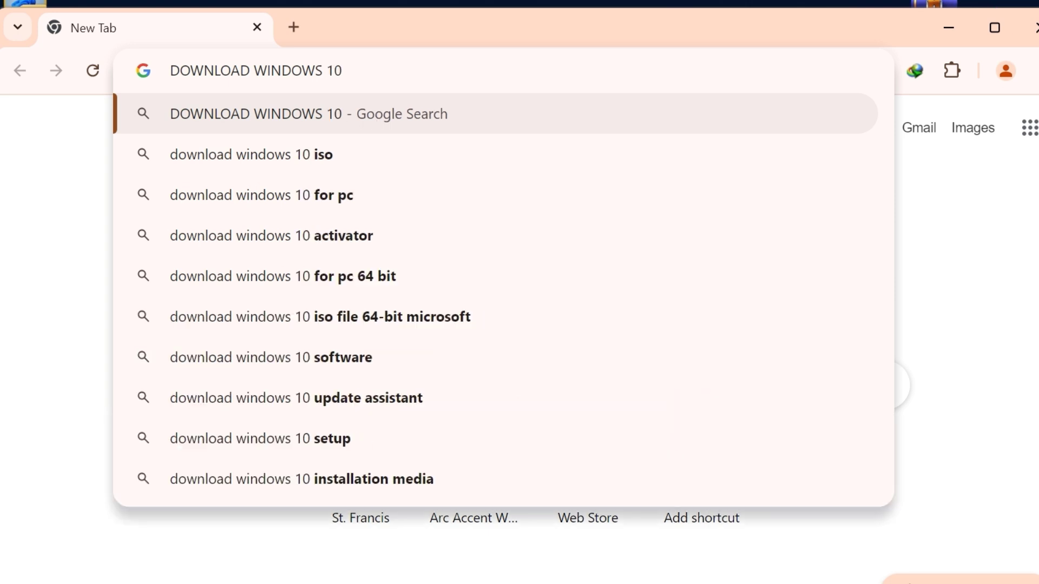
pyautogui.click(250, 154)
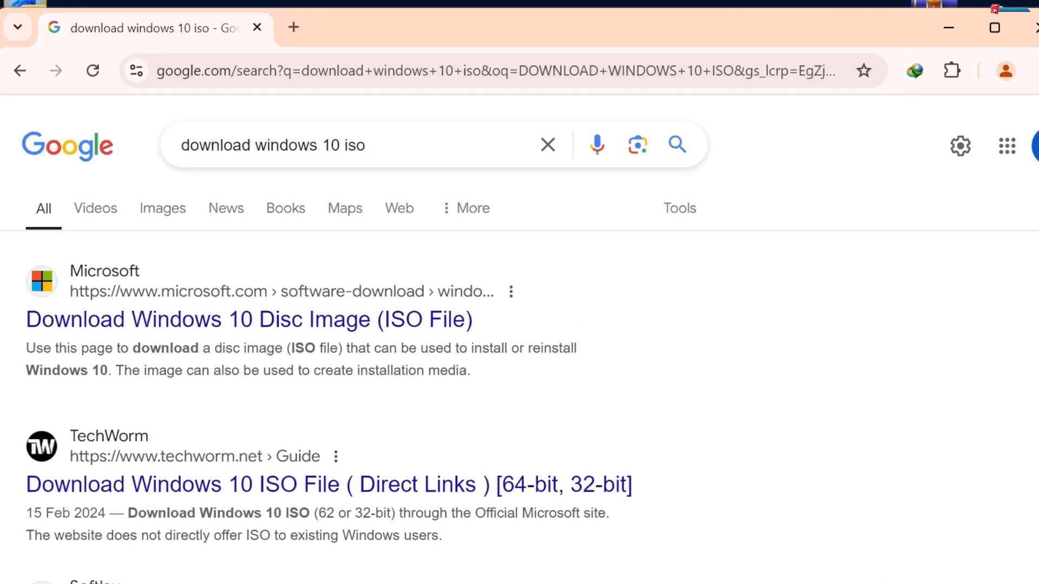
pyautogui.moveTo(398, 319)
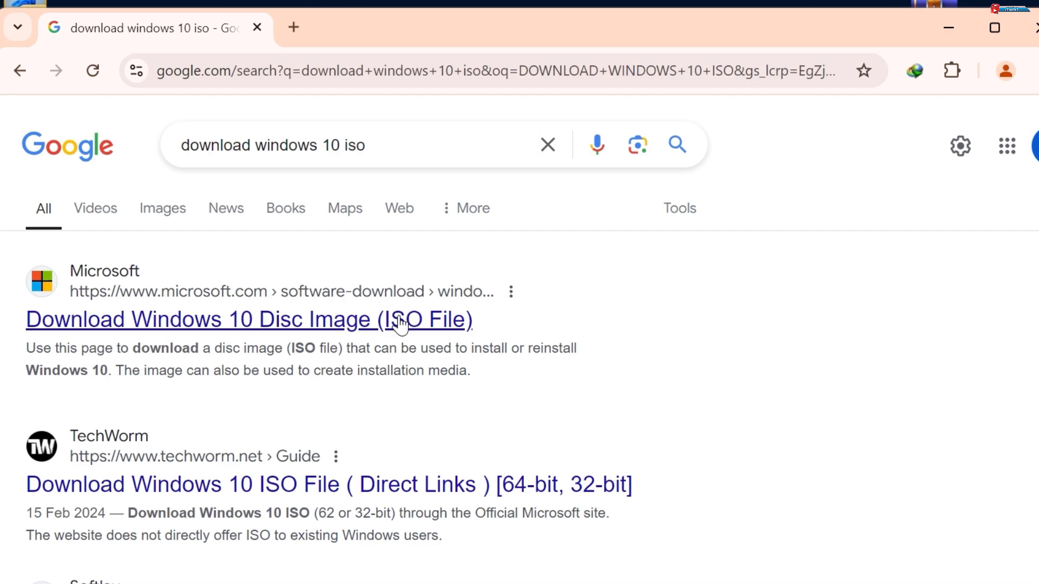
# From Microsoft's Download Windows 10 page, download MediaCreationTool_22H2.exe to Downloads\Programs.
pyautogui.click(249, 319)
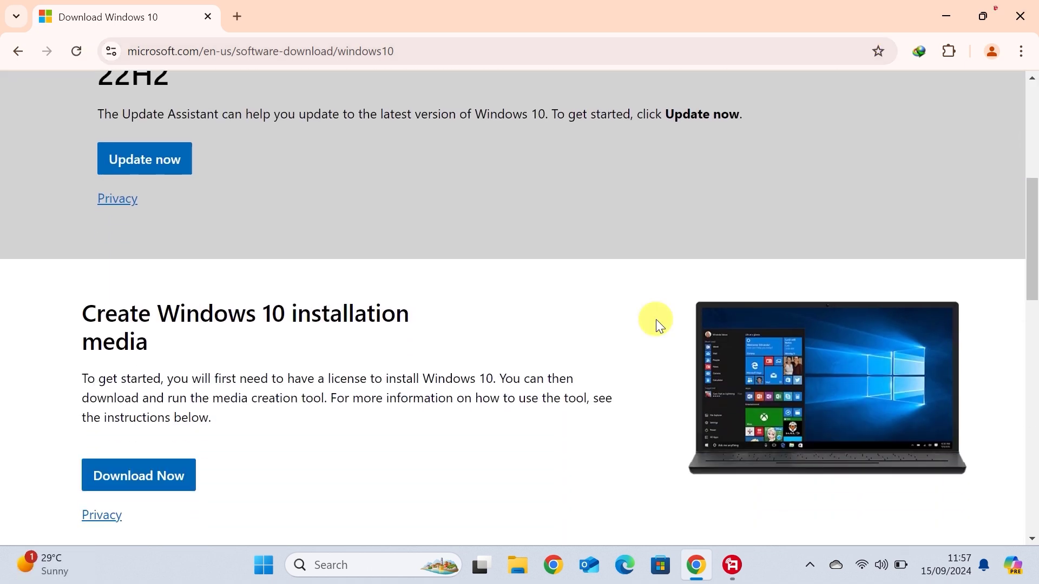
pyautogui.scroll(-3)
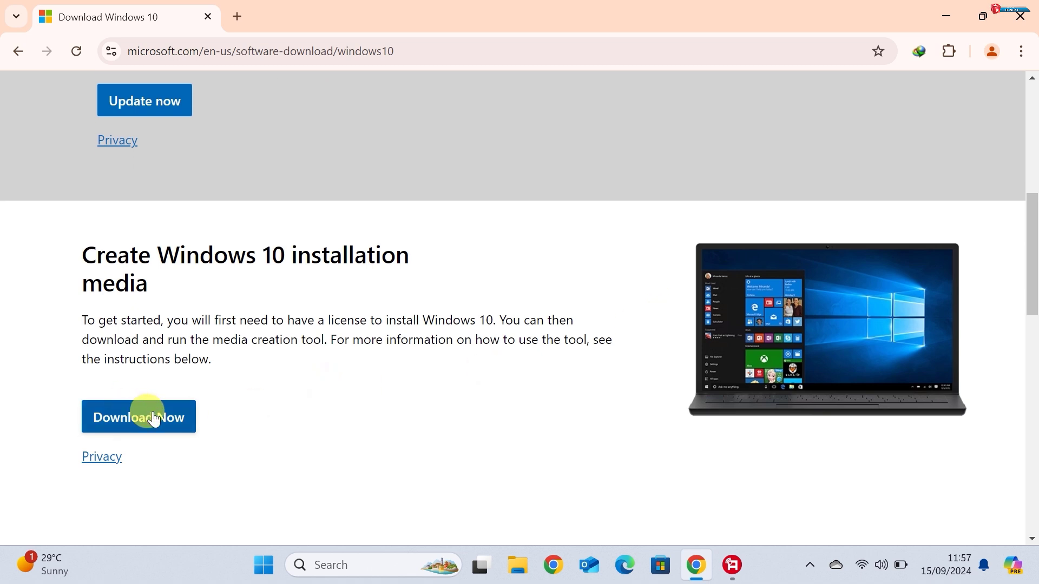
pyautogui.click(139, 416)
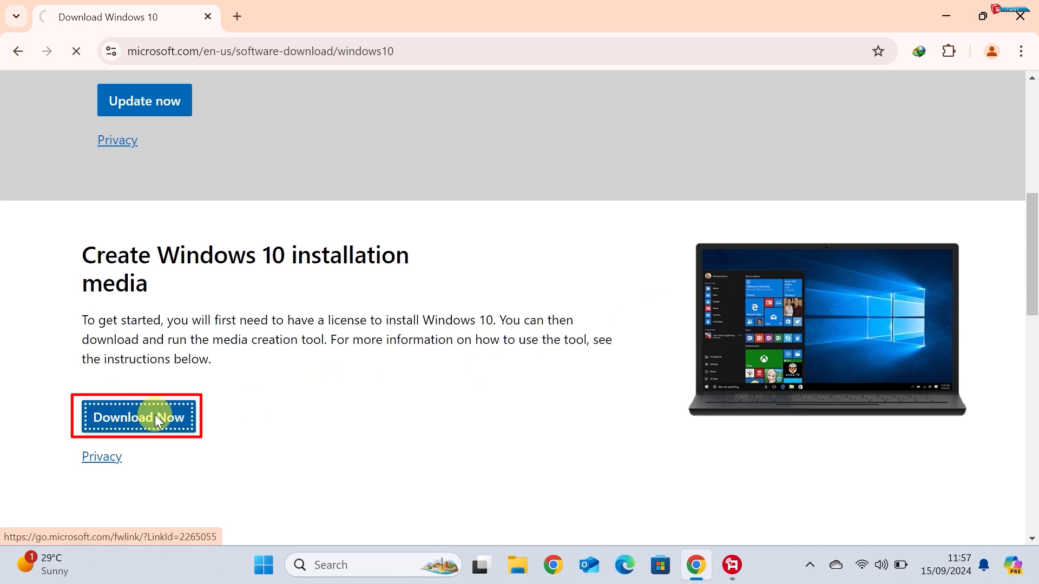
pyautogui.click(137, 417)
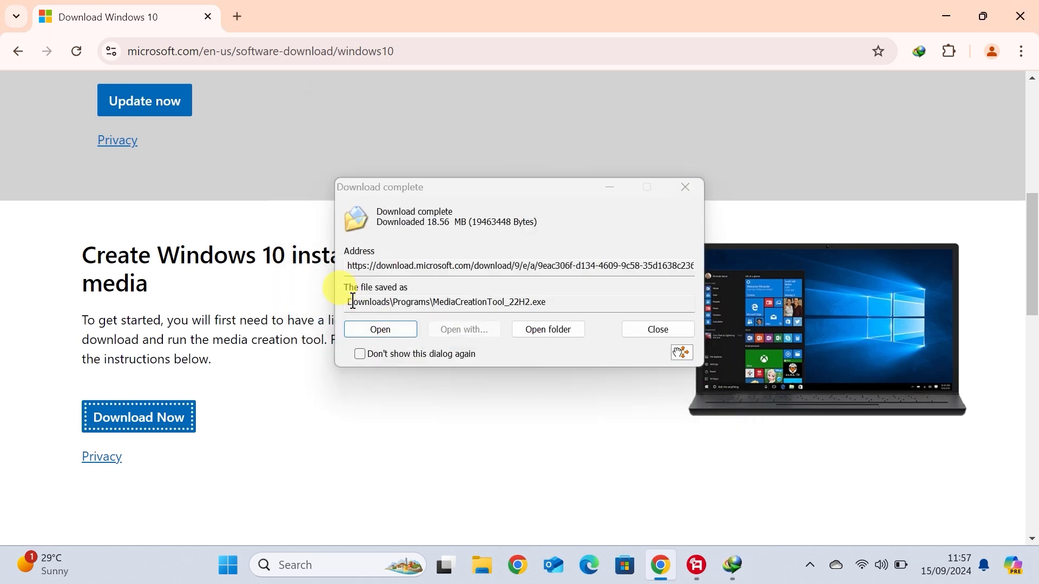
# Run the downloaded Media Creation Tool, allow UAC changes and accept the licence terms.
pyautogui.click(380, 329)
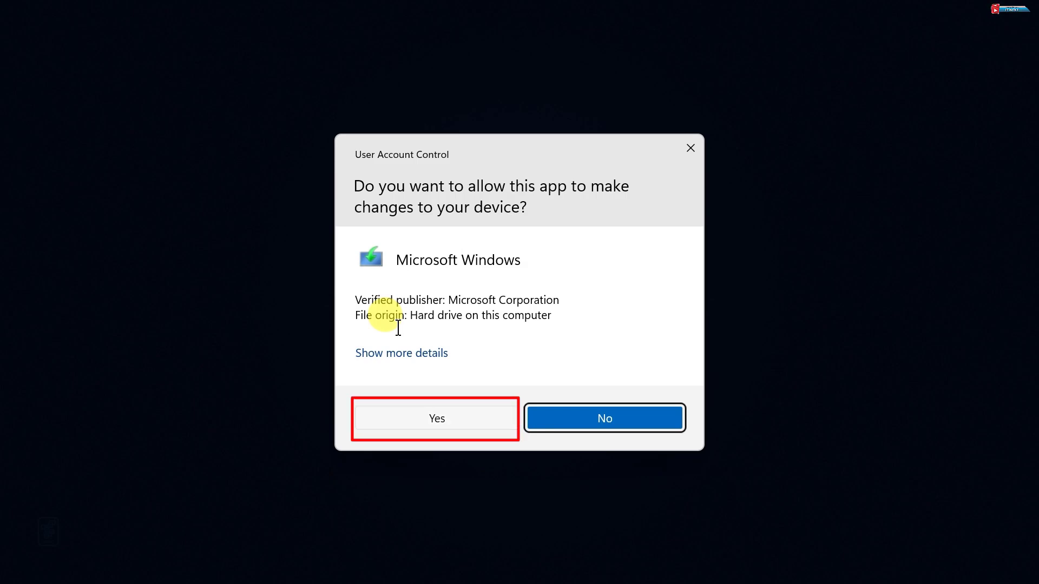
pyautogui.click(436, 418)
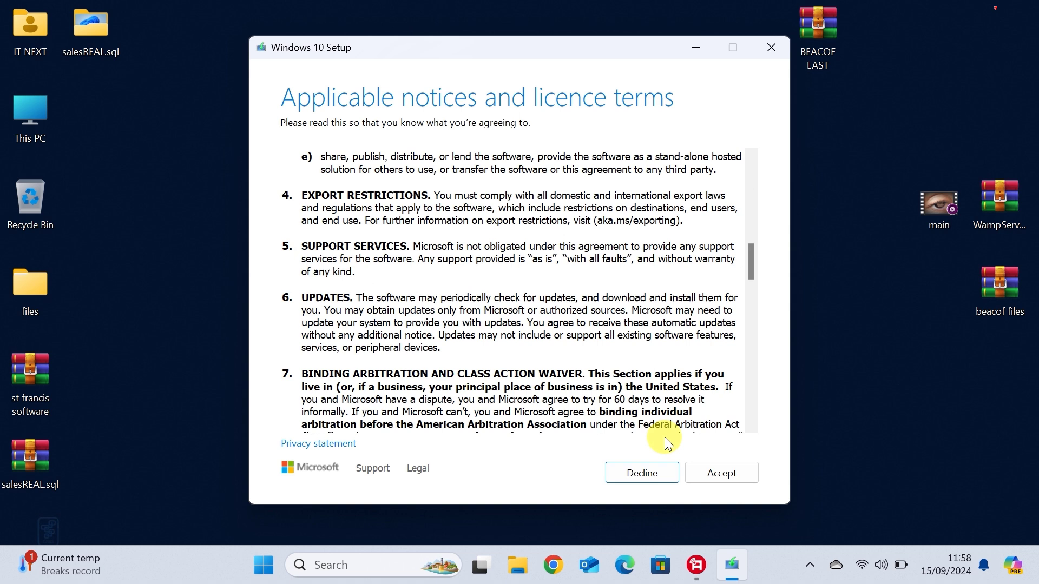
pyautogui.click(720, 472)
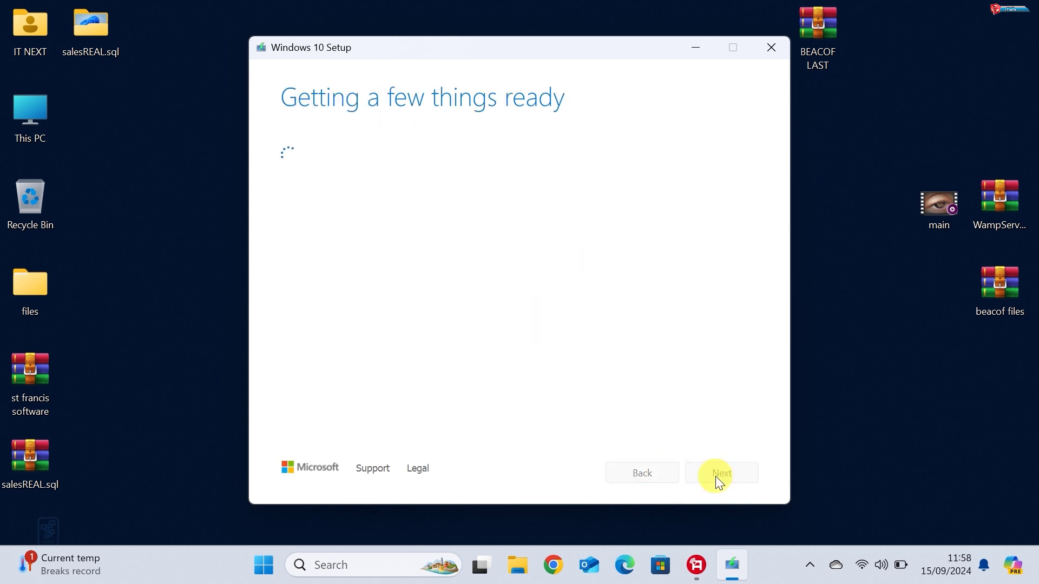
# Choose 'Create installation media for another PC' and continue to the language, edition and architecture page.
pyautogui.click(721, 473)
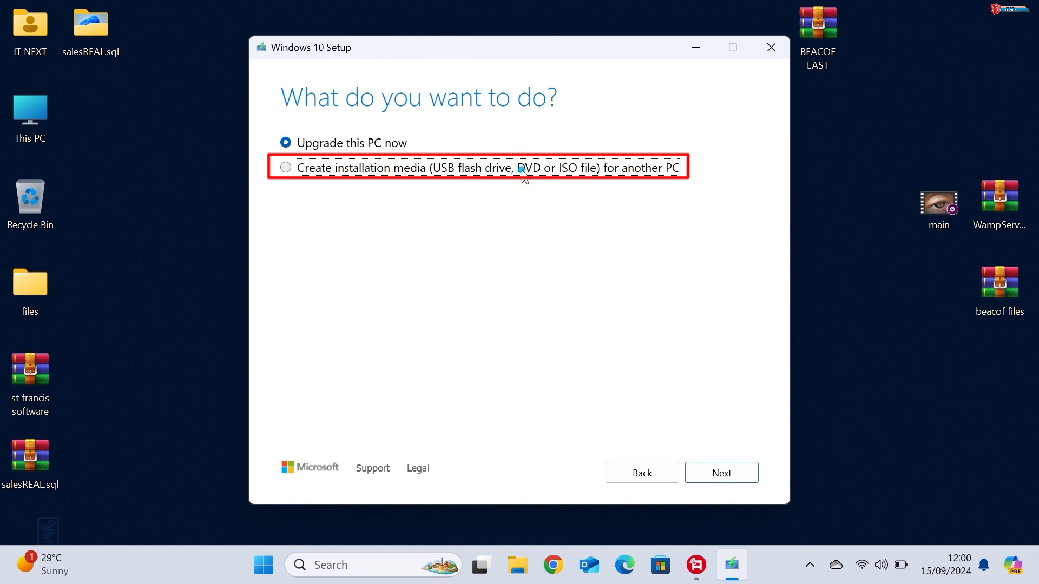
pyautogui.click(285, 168)
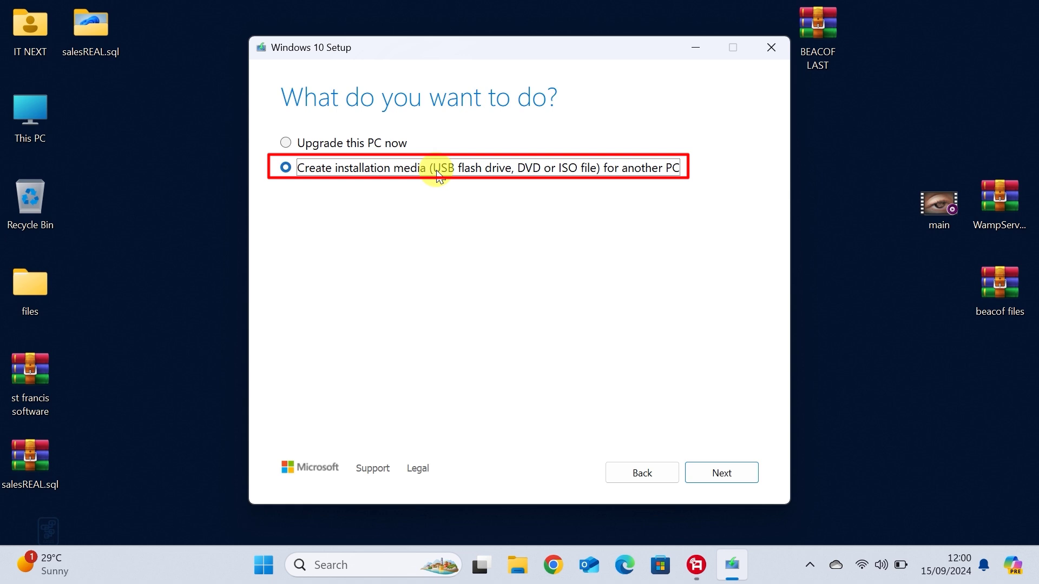
pyautogui.moveTo(676, 328)
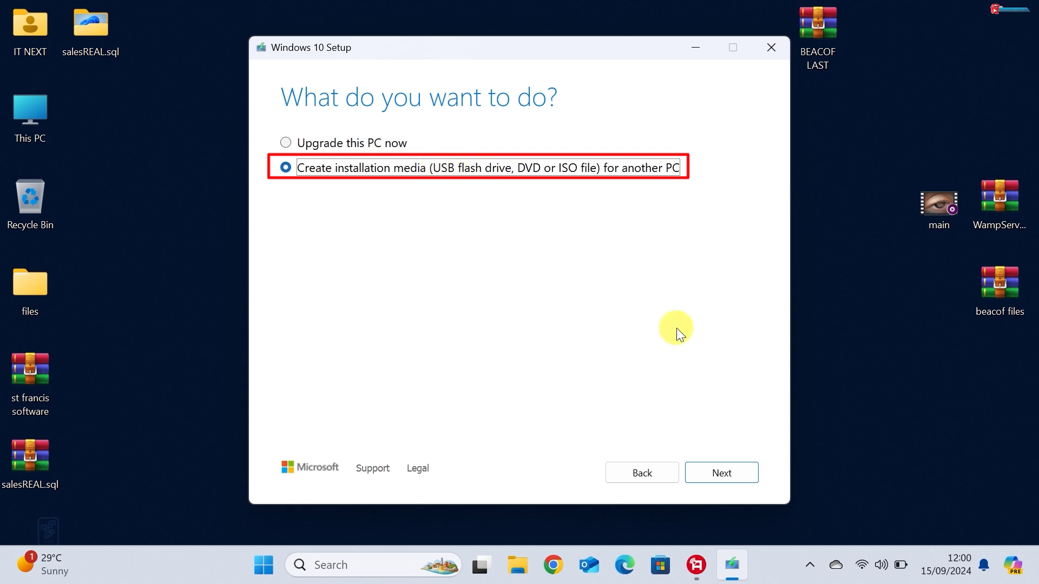
pyautogui.click(721, 472)
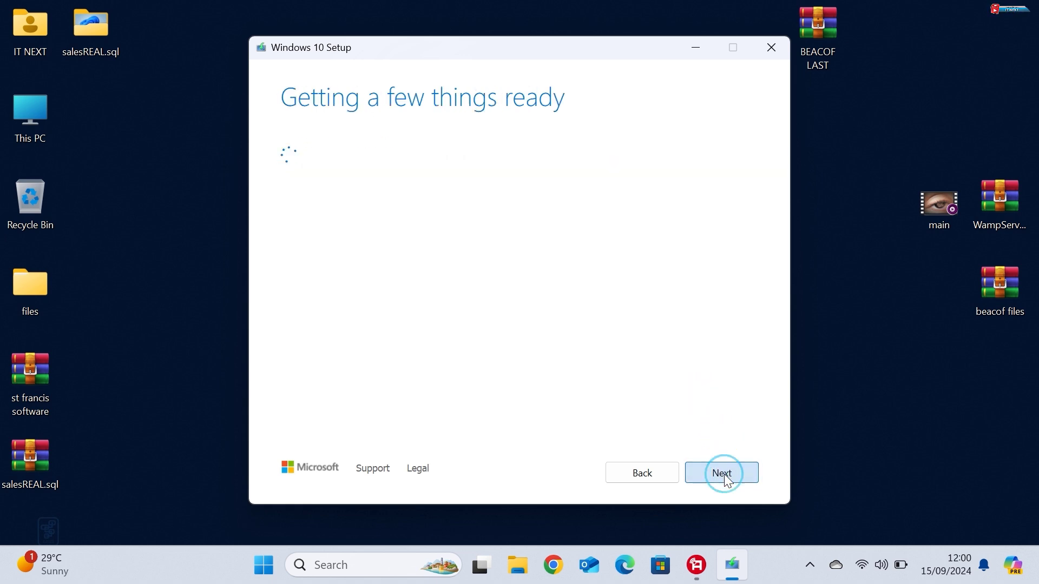
pyautogui.click(720, 472)
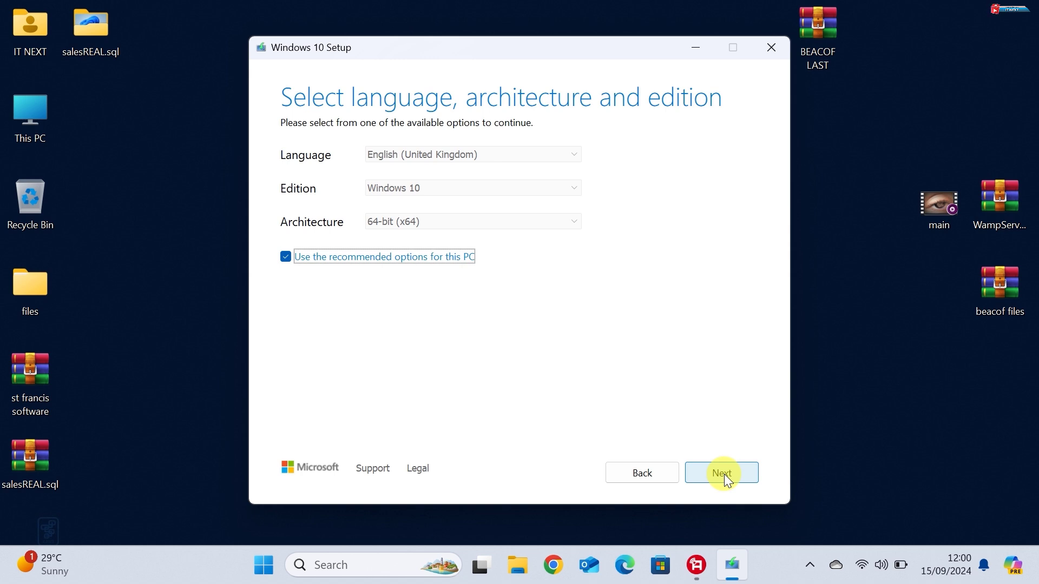
pyautogui.moveTo(426, 156)
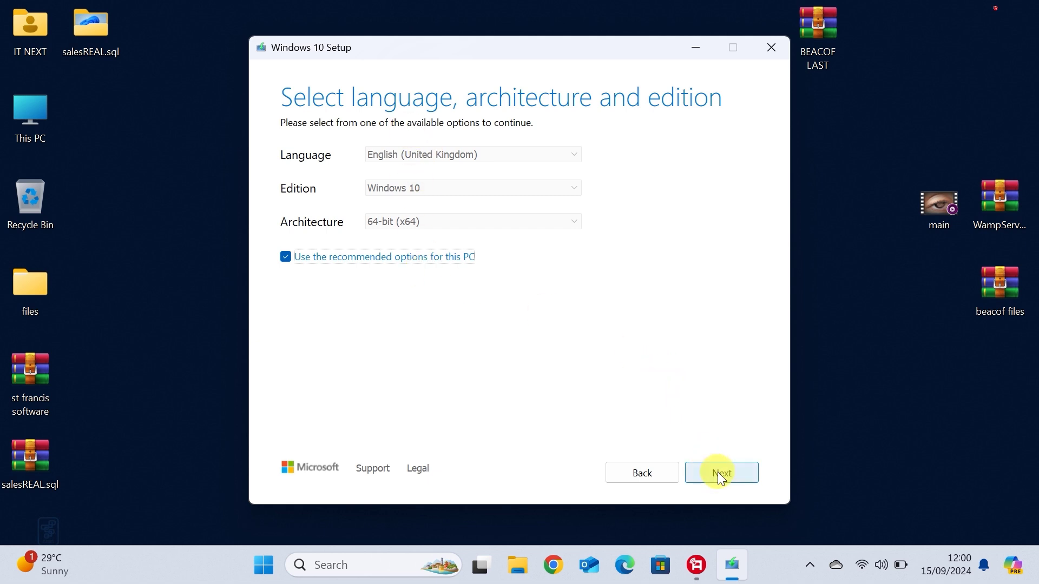
# Keep the recommended language, edition and architecture and choose ISO file as the media.
pyautogui.click(721, 472)
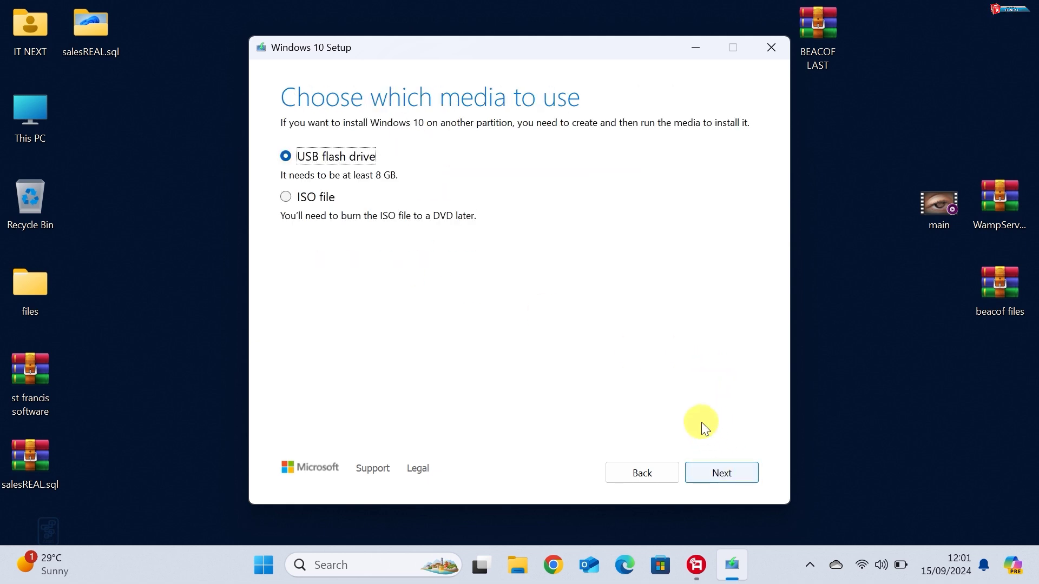
pyautogui.moveTo(691, 404)
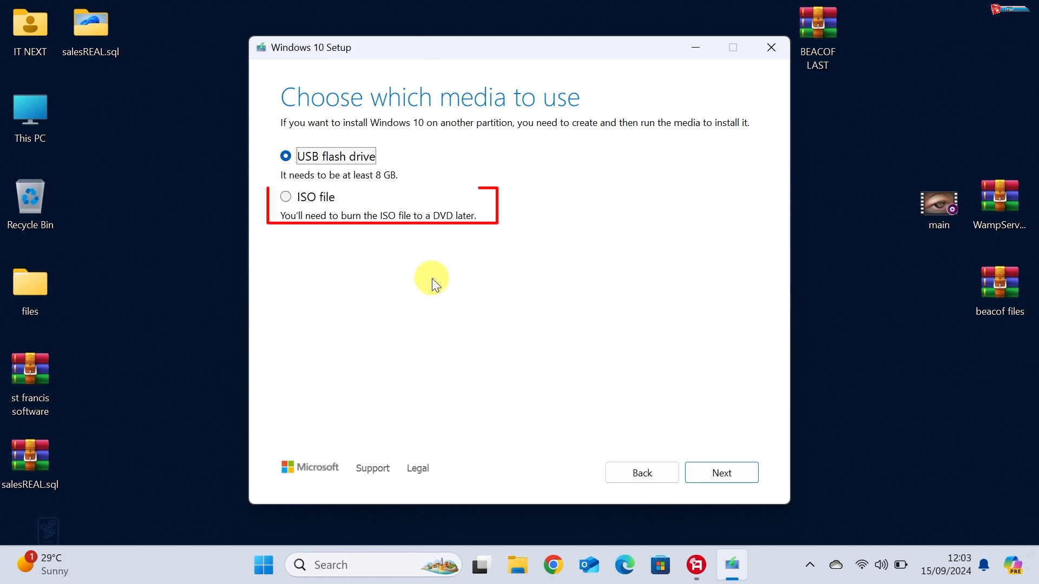
pyautogui.click(285, 196)
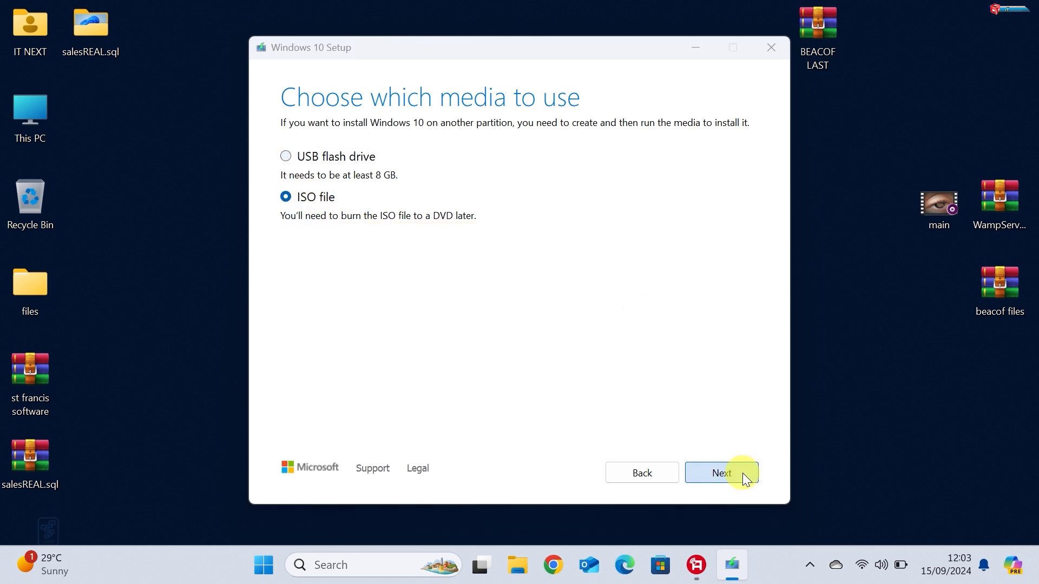
pyautogui.click(720, 472)
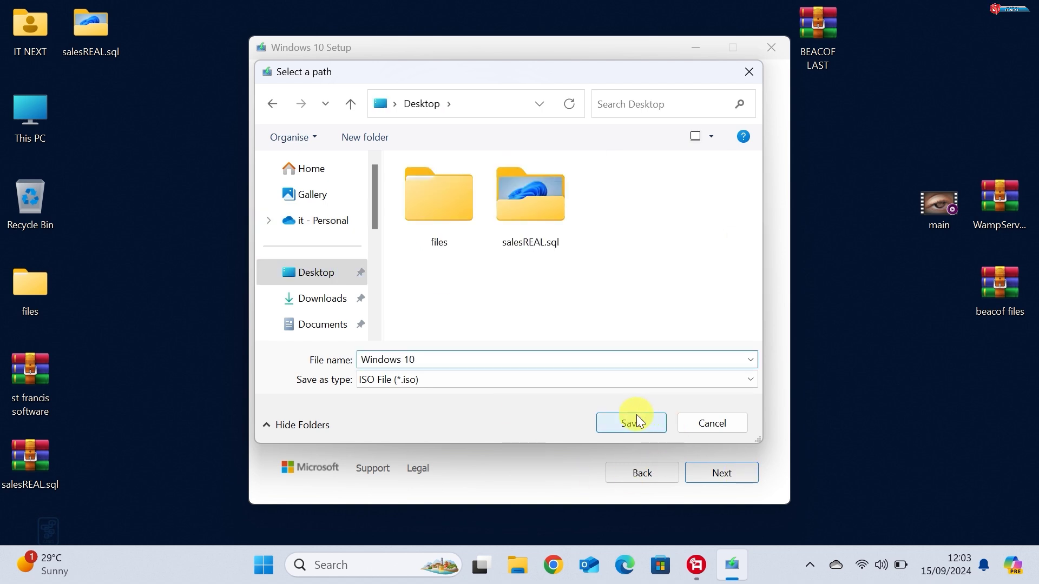
# Save the 'Windows 10' ISO to the Desktop and finish setup once the download completes.
pyautogui.click(630, 423)
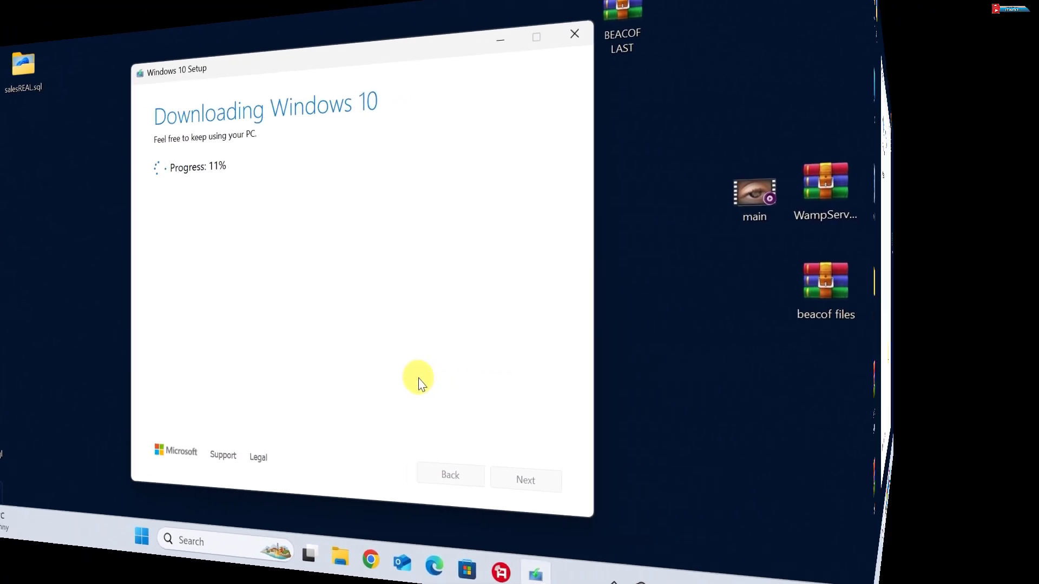
pyautogui.click(573, 33)
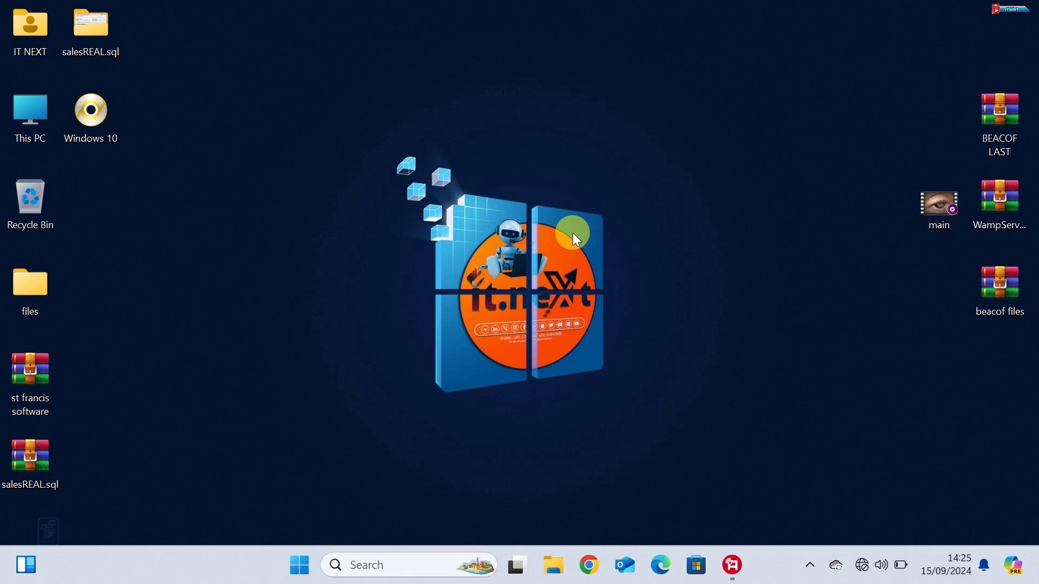
pyautogui.moveTo(153, 86)
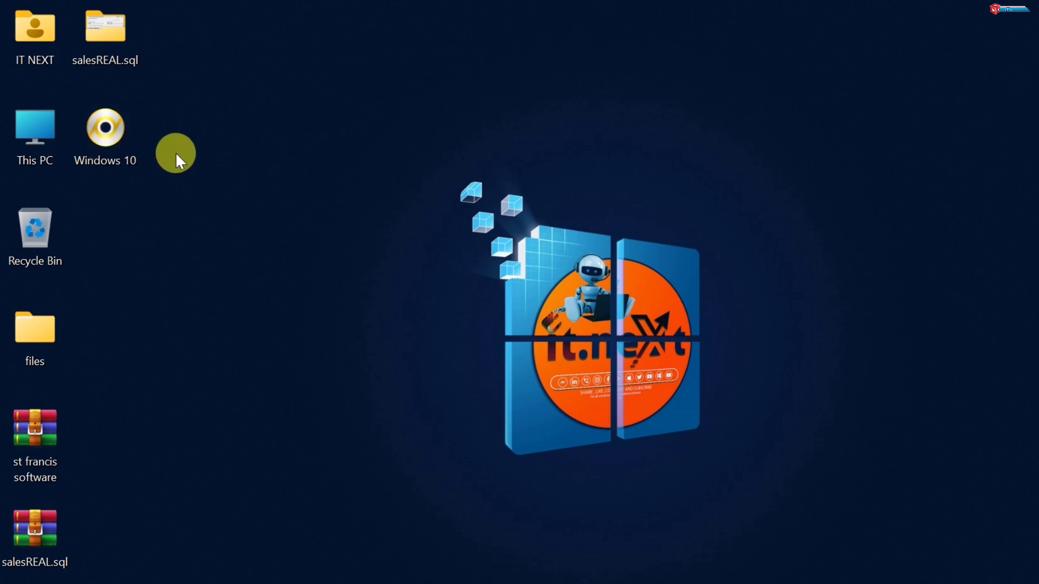
# Mount the Windows 10 ISO as DVD Drive (H:), review its boot, efi, sources and setup files, then close it.
pyautogui.click(104, 129)
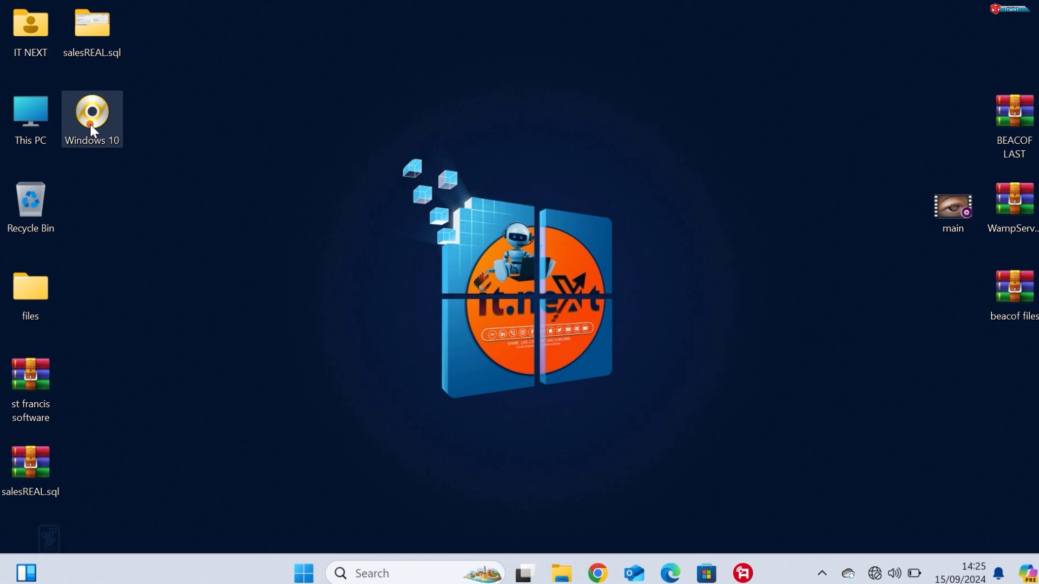
pyautogui.rightClick(91, 113)
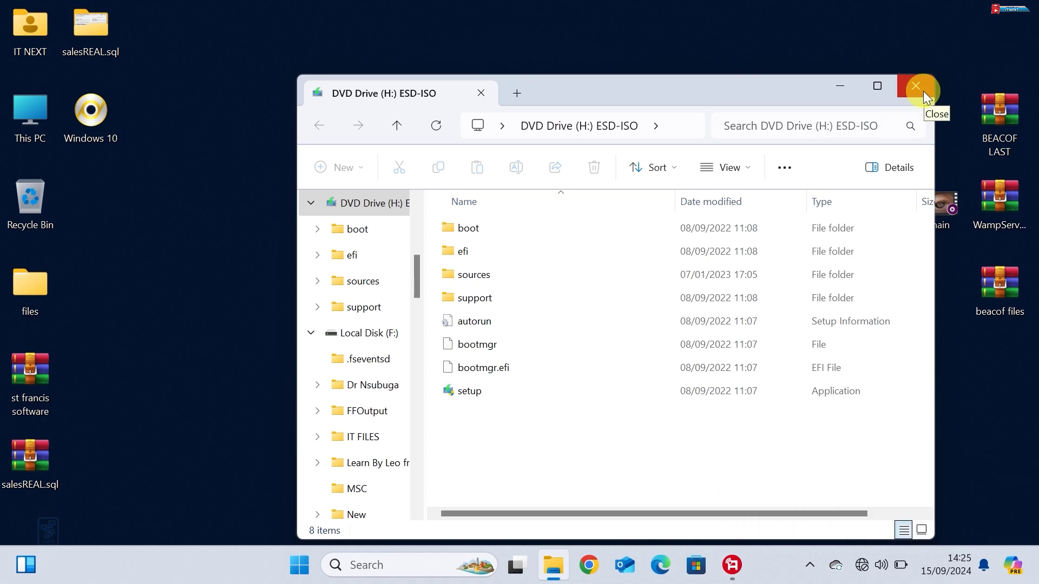
pyautogui.click(918, 86)
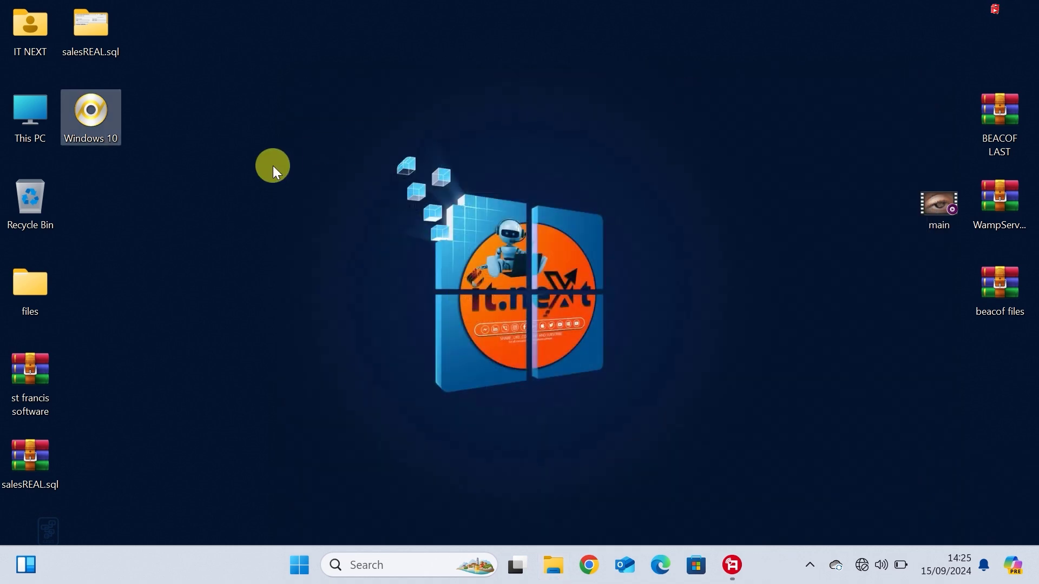